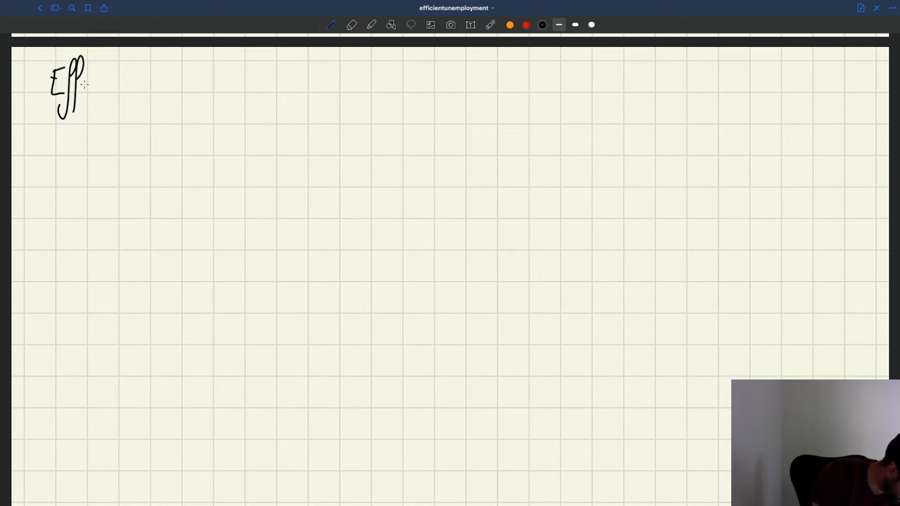
- Handwrite 'Efficient unemployment rate in Beveridgean models:' across the top and underline it
drag(84, 85, 141, 84)
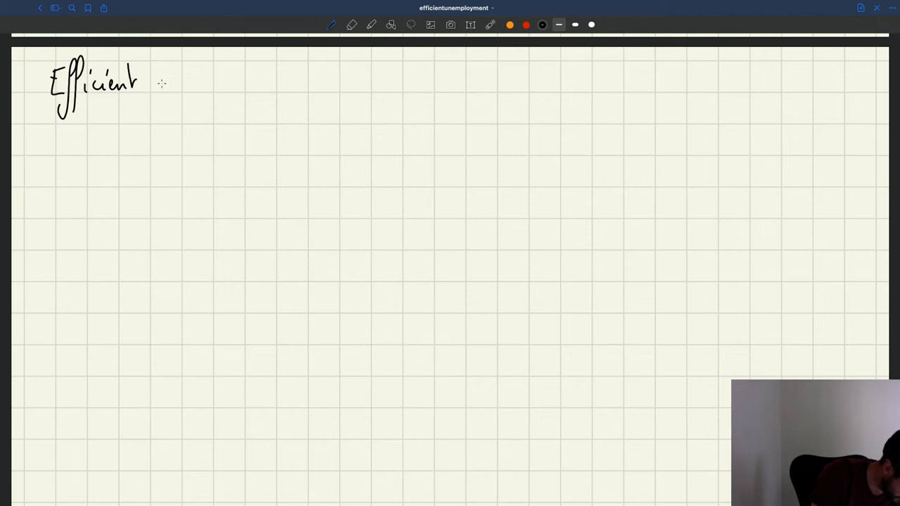
drag(159, 84, 246, 94)
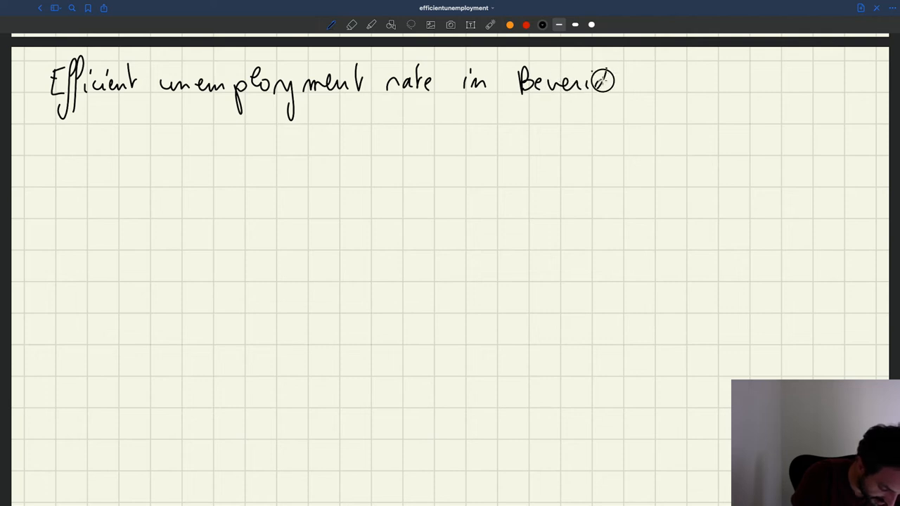
drag(594, 91, 675, 92)
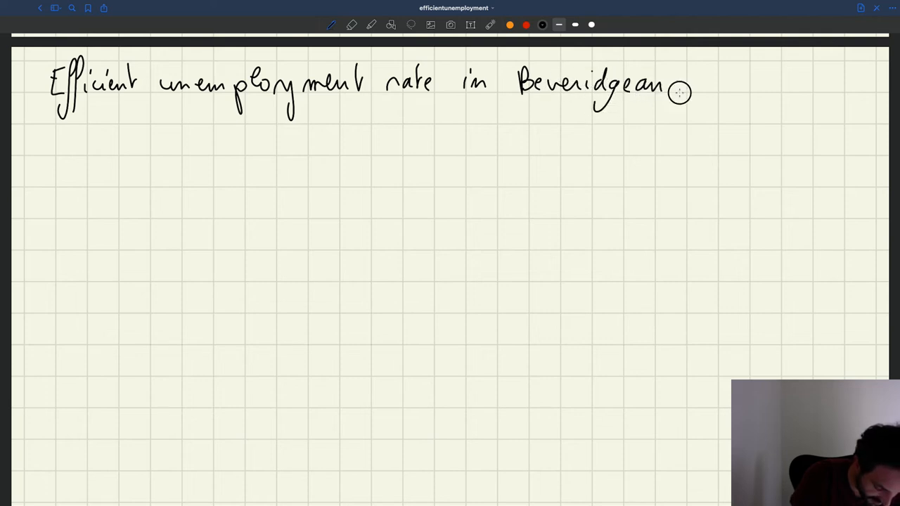
drag(675, 84, 752, 85)
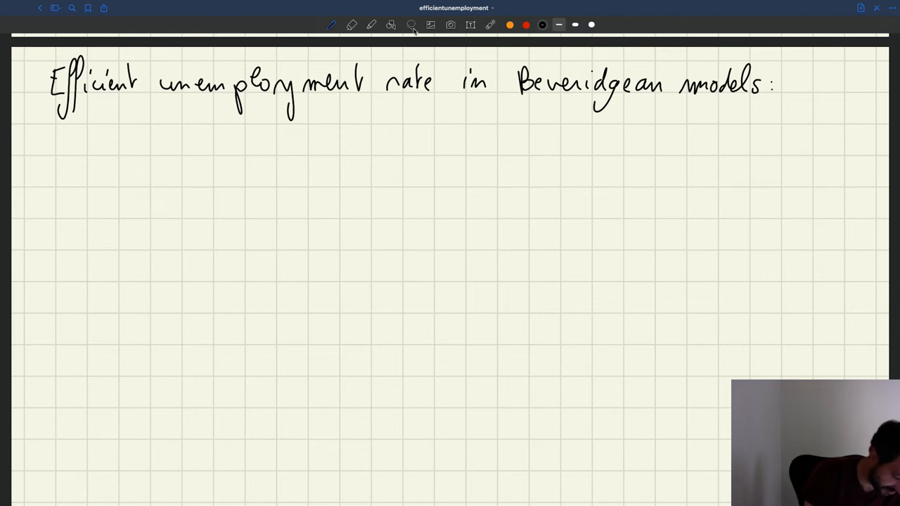
drag(44, 102, 587, 97)
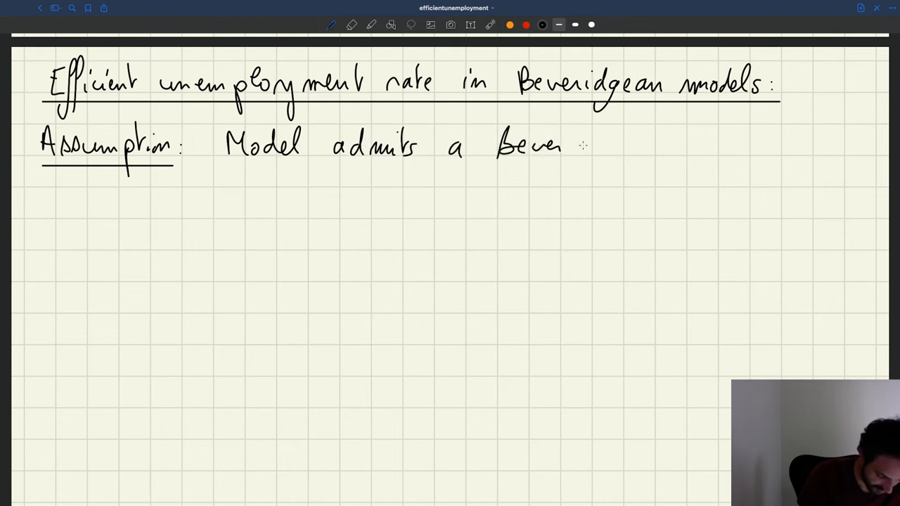
- Write 'Beveridge curve :' to complete the line 'Model admits a Beveridge curve:'
drag(562, 148, 616, 151)
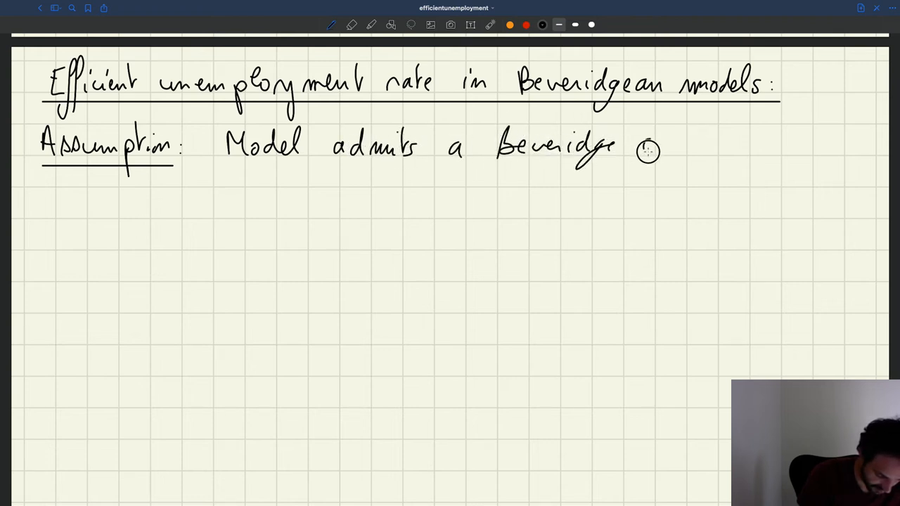
text(curve :)
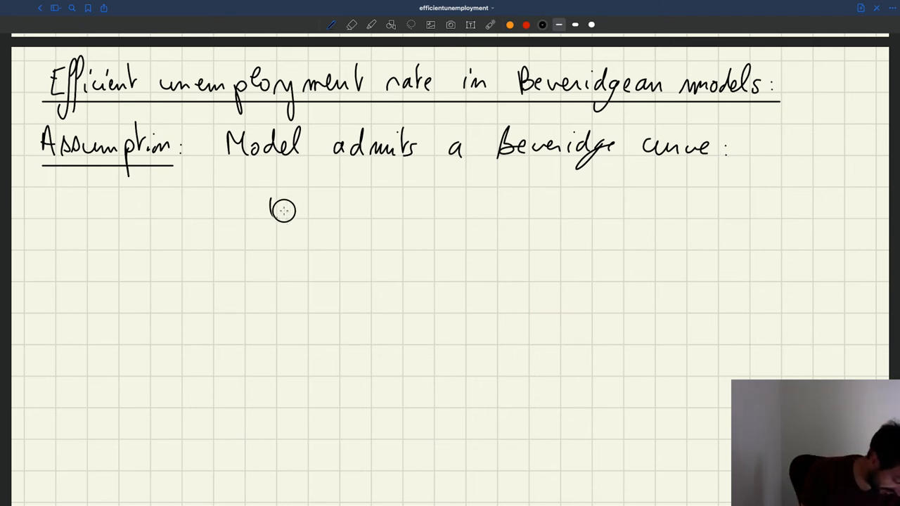
- Write the equation v = v(u) and enclose it in a red shaded box
drag(267, 204, 394, 211)
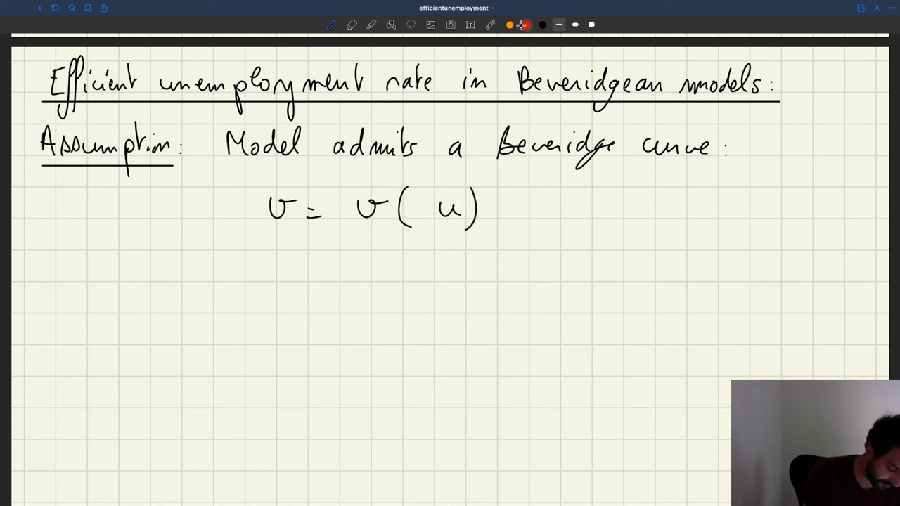
drag(237, 175, 476, 171)
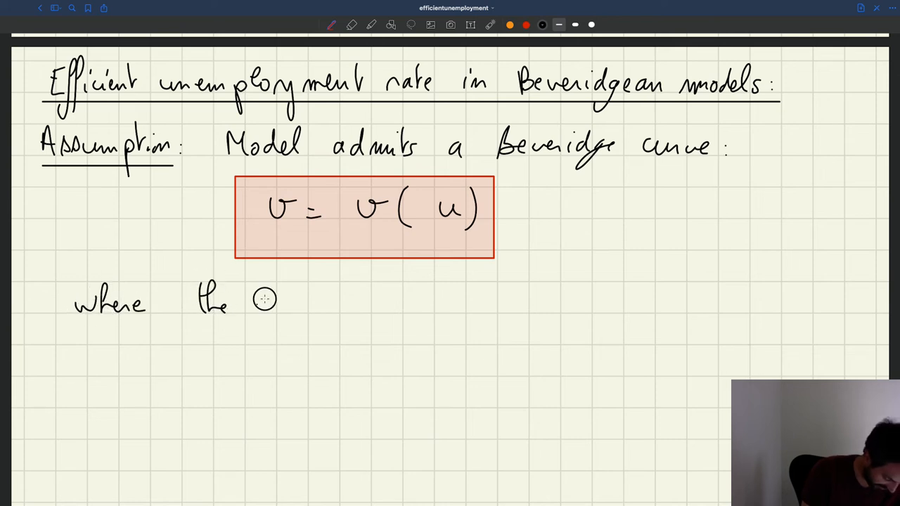
- Write 'where the function v(u) is decreasing, convex.' beneath the boxed equation
drag(250, 303, 358, 306)
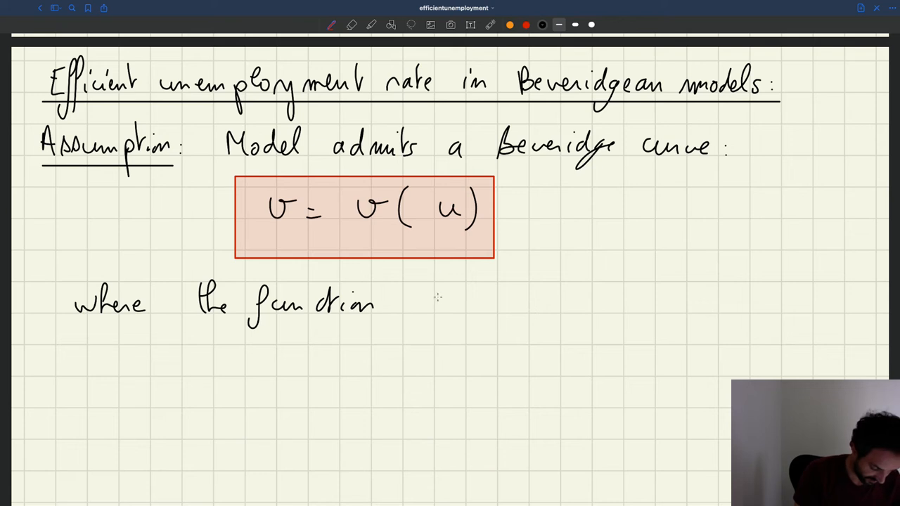
drag(440, 306, 524, 305)
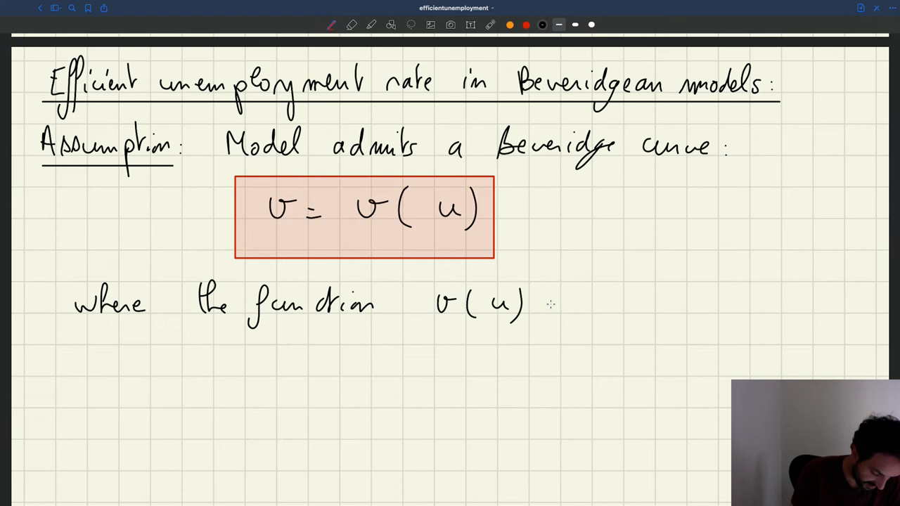
text(is decreas)
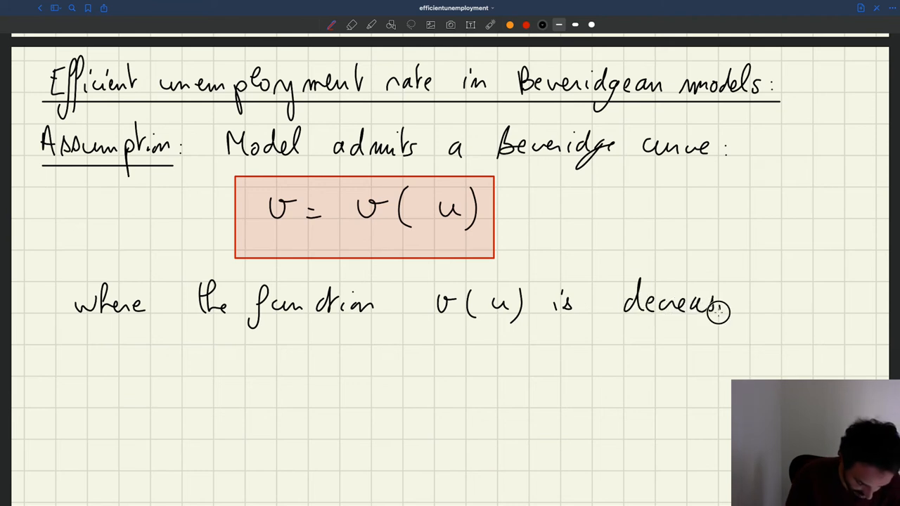
text(ng, concav)
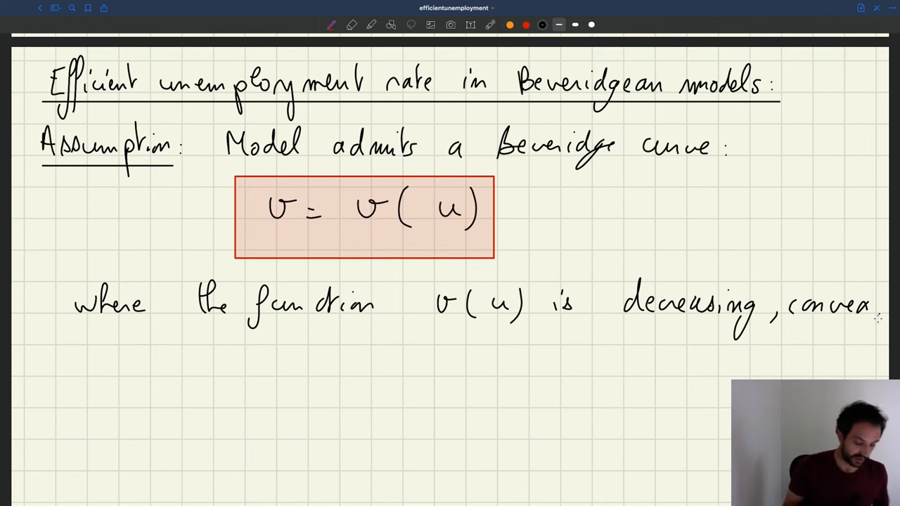
text(Examples : - Match)
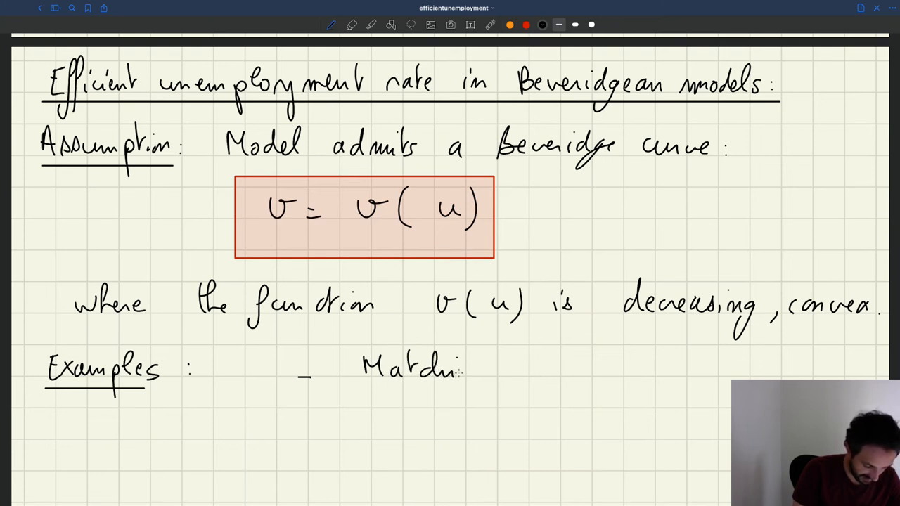
- List '- Matching model' and '- Mismatch model' under the Examples heading
text(ng model)
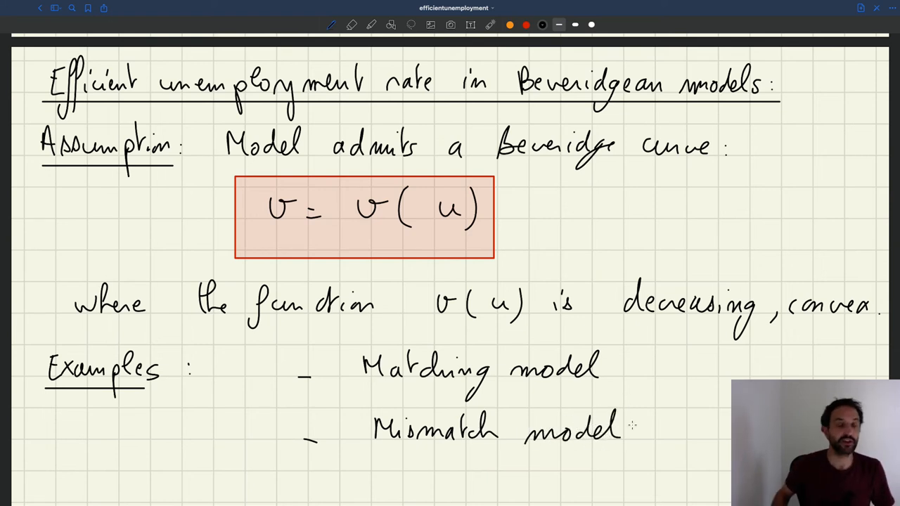
scroll(down, 3)
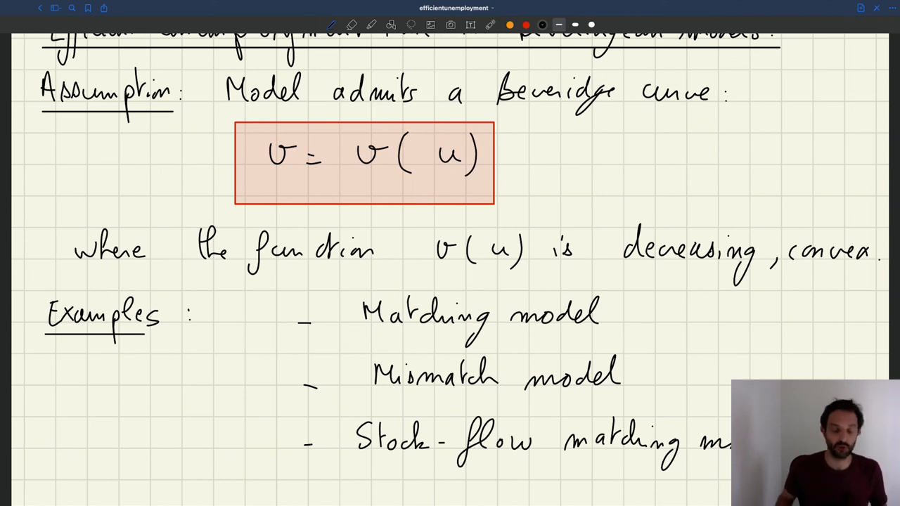
- Add '- Stock-flow matching model' as the third example
scroll(down, 3)
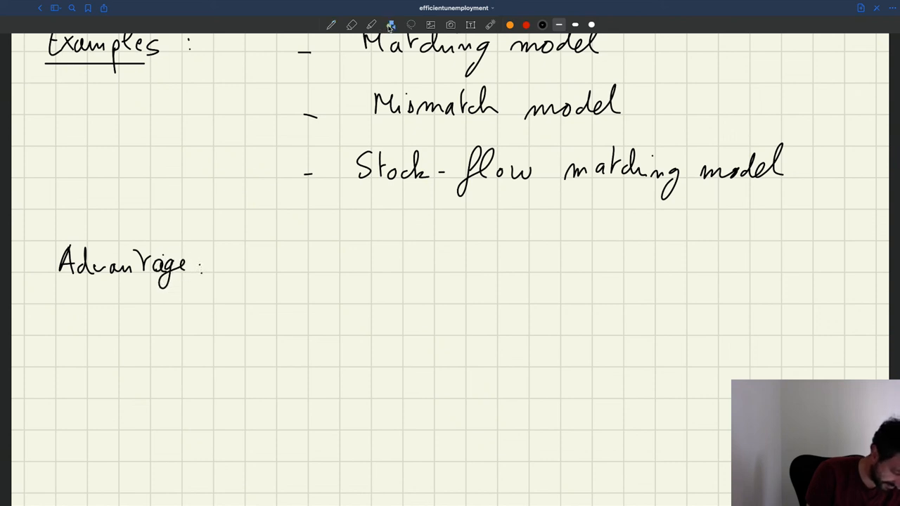
- Underline 'Advantage:' and write 'Many countries have a Beveridge curve →' below it
drag(57, 284, 188, 283)
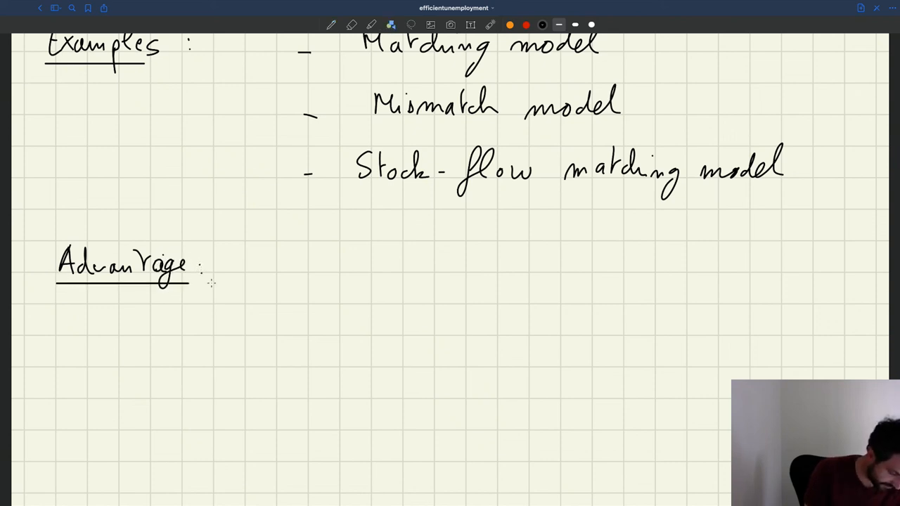
text(Many countries)
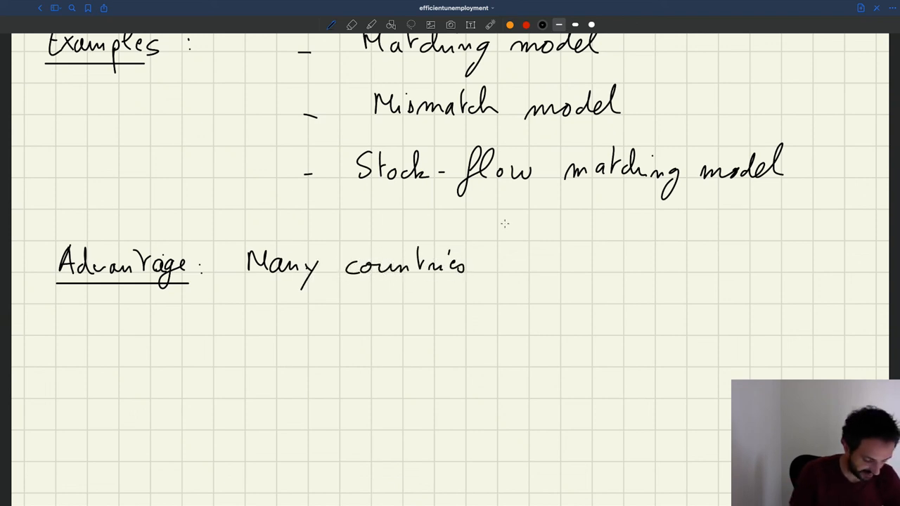
mouse_move(517, 263)
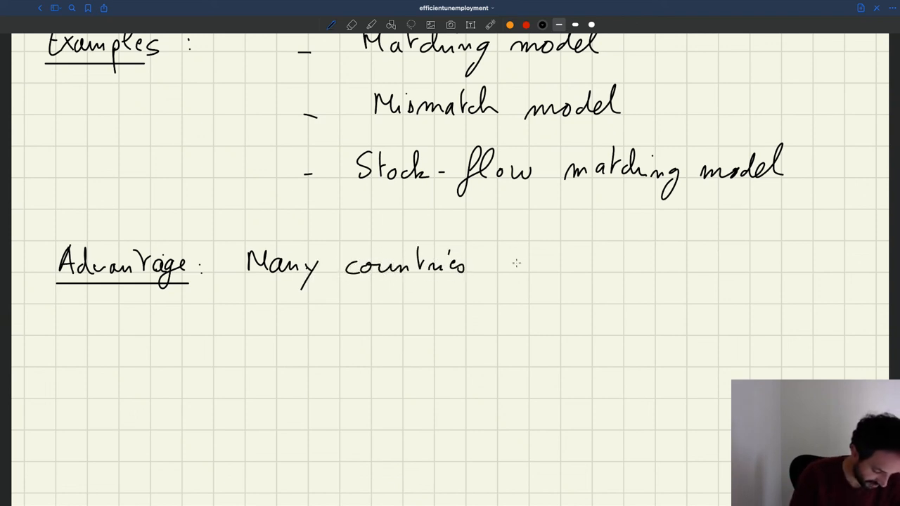
text(have a Beveridge)
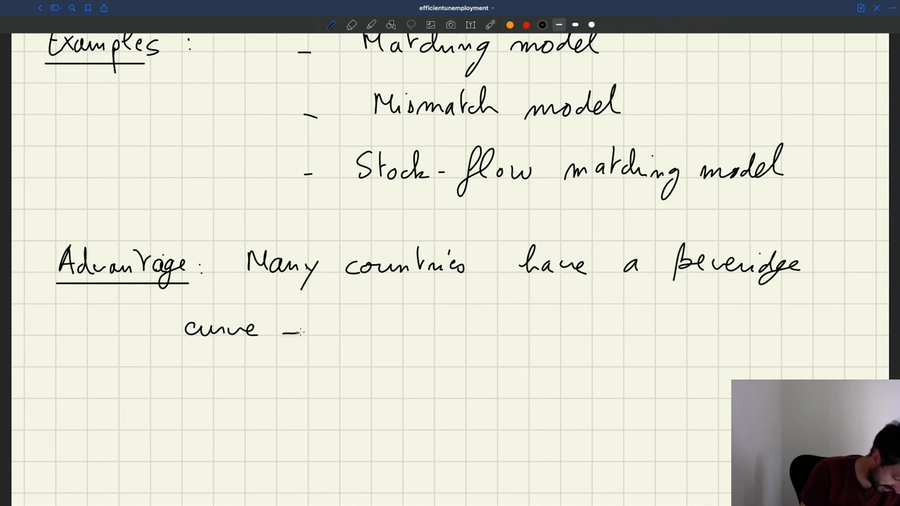
drag(295, 331, 422, 327)
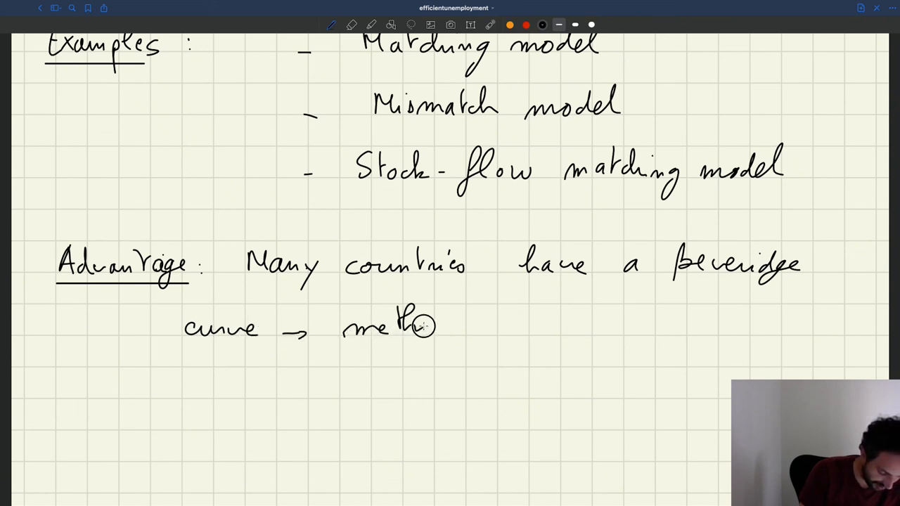